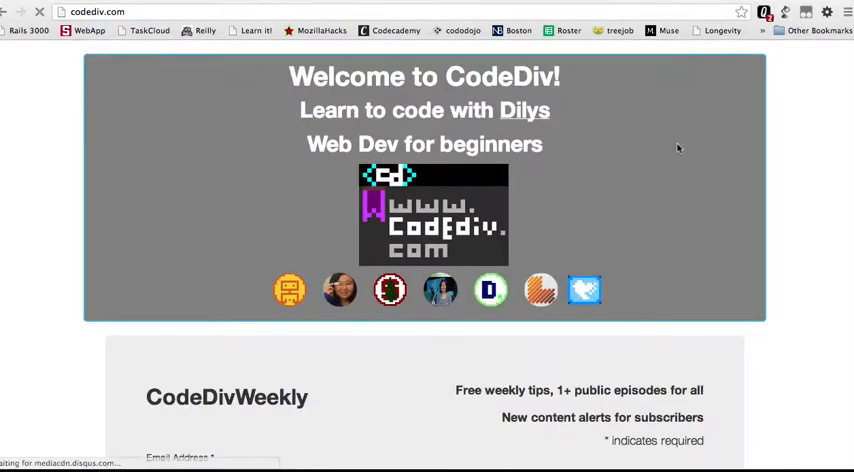
Scroll past the newsletter signup and open 'Free External Links & Resources'.
scroll(down, 3)
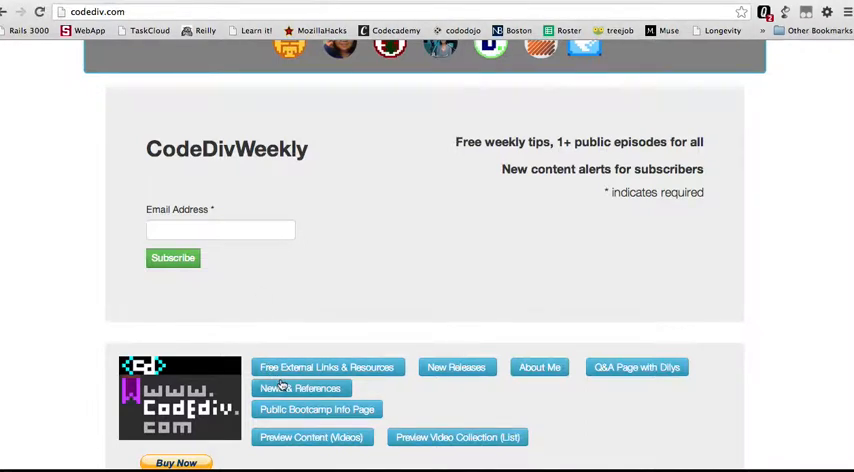
scroll(down, 3)
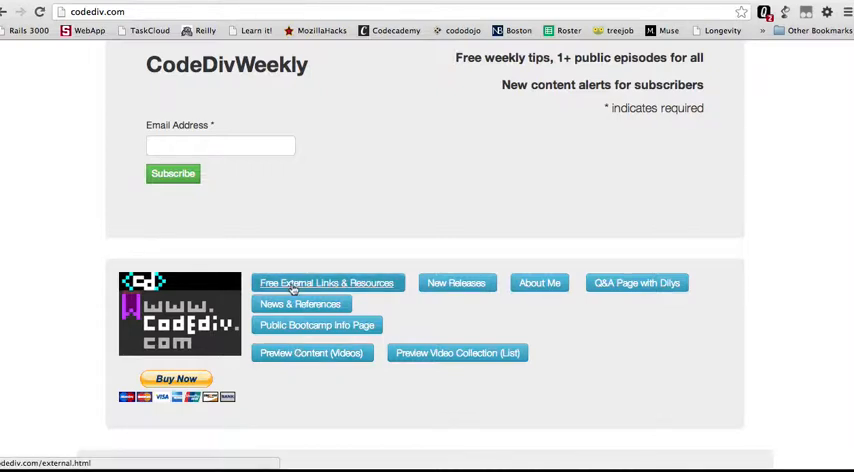
click(328, 282)
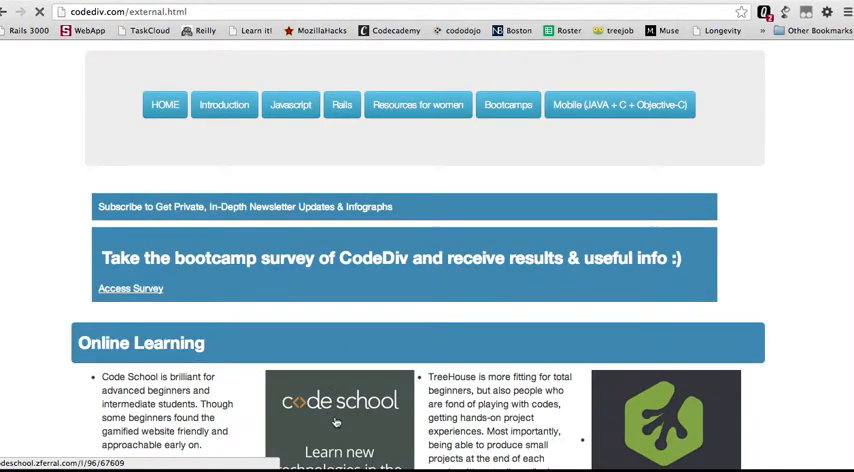
scroll(down, 3)
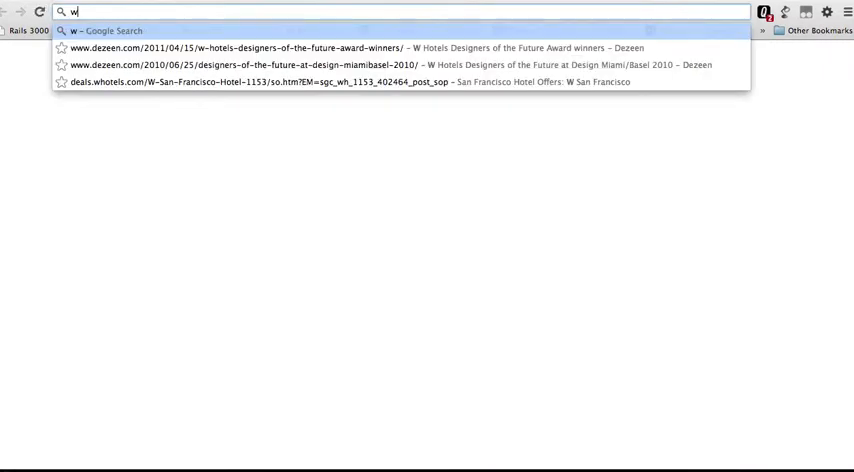
text(ww.learnist)
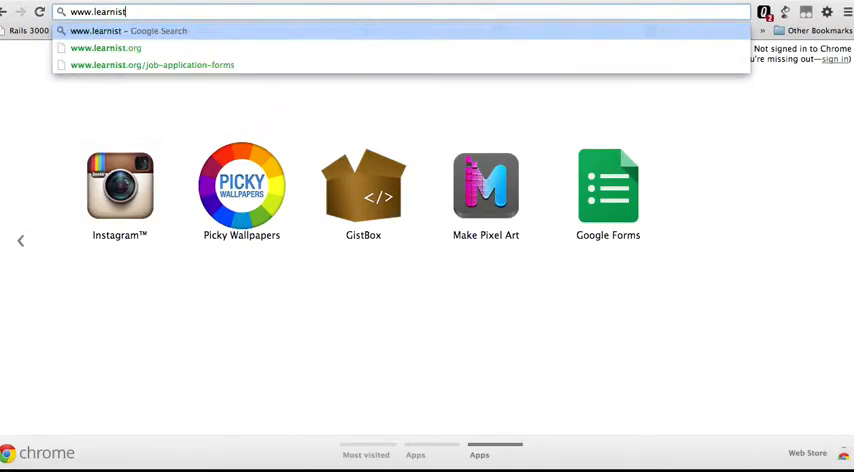
text(.)
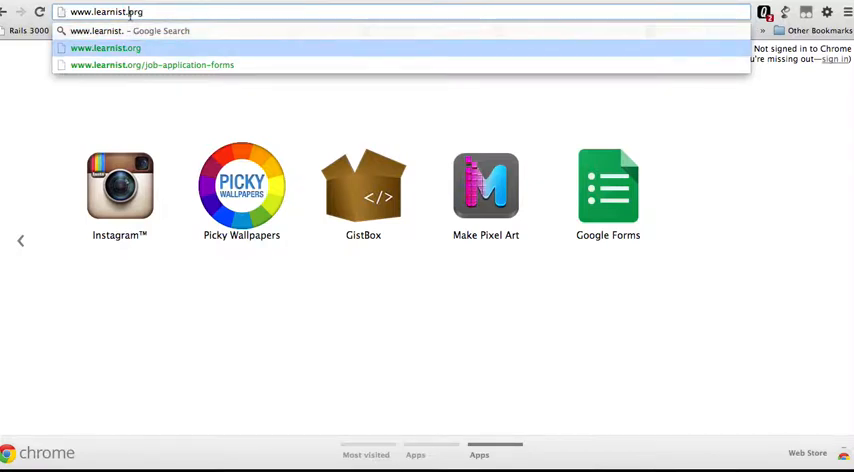
text(www.learn)
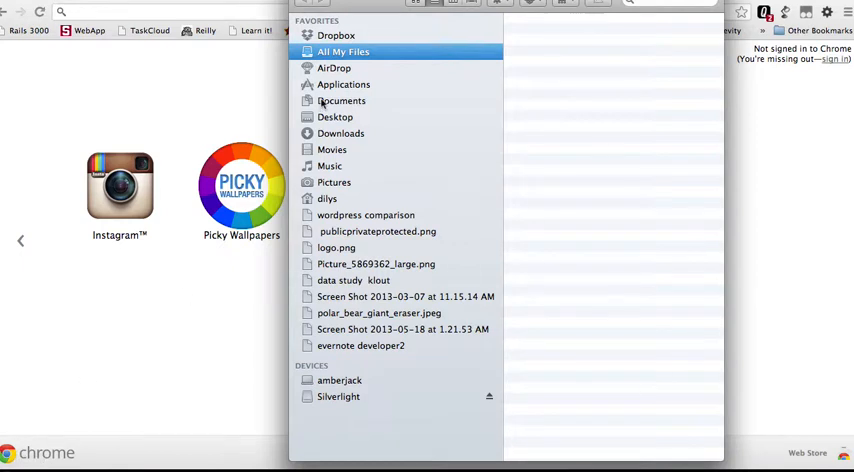
Locate json_solution2.html in Documents/ajax_workshop and open it with Google Chrome.
click(340, 100)
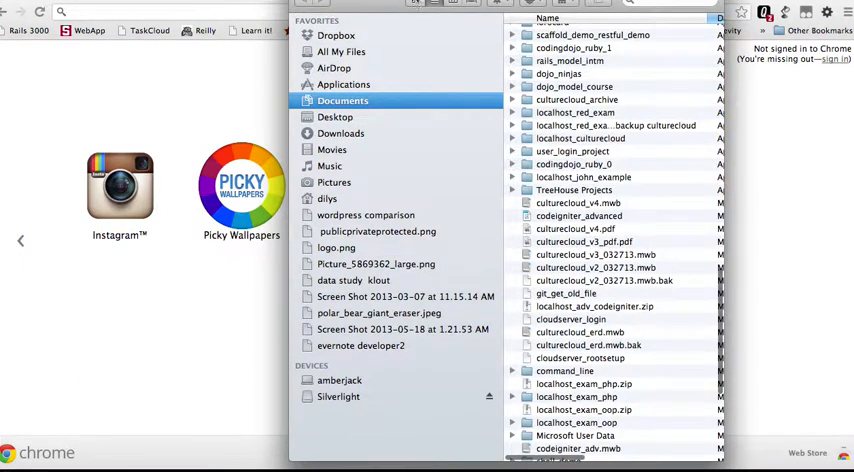
scroll(down, 3)
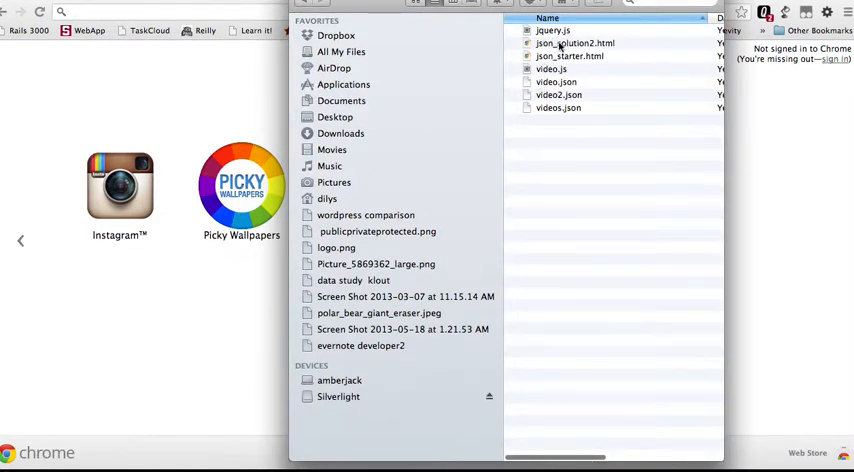
right_click(576, 44)
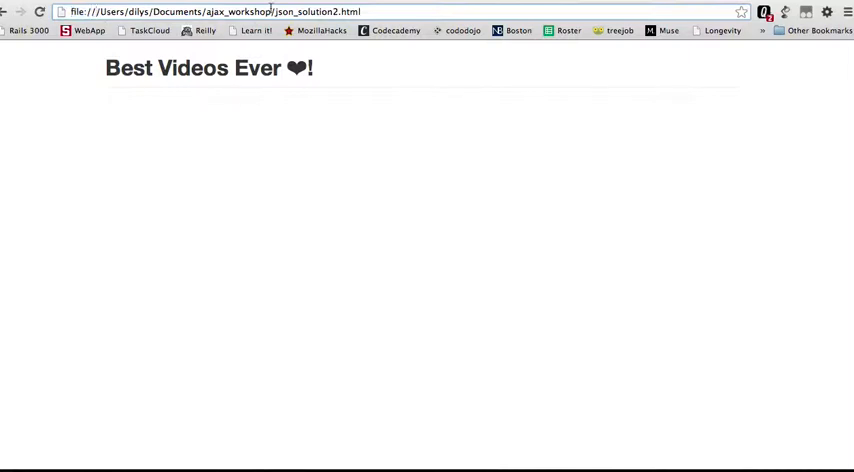
mouse_move(334, 48)
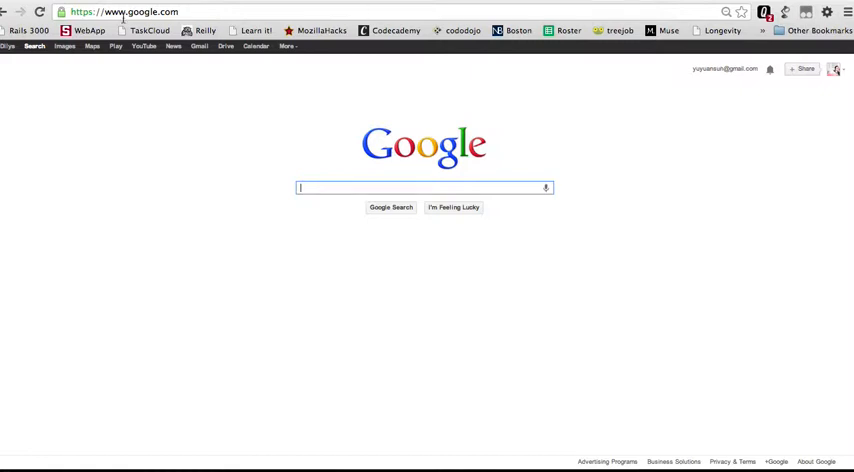
Enter 'culture' as search text while the Google page stays open.
text(culture)
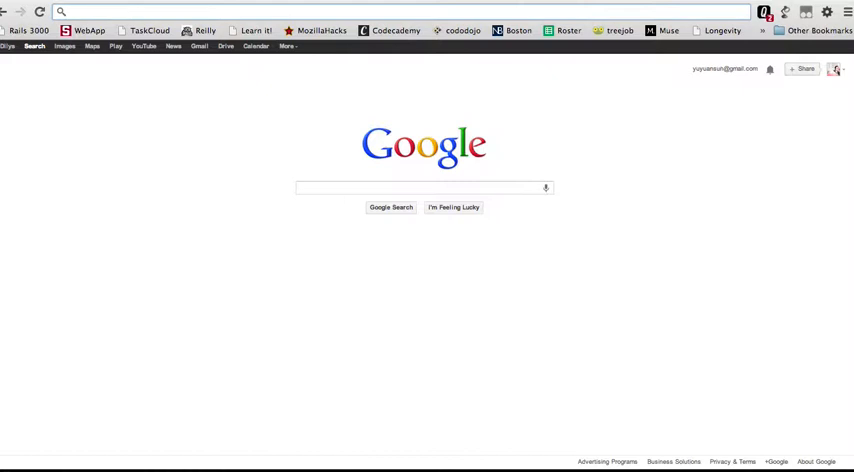
mouse_move(628, 28)
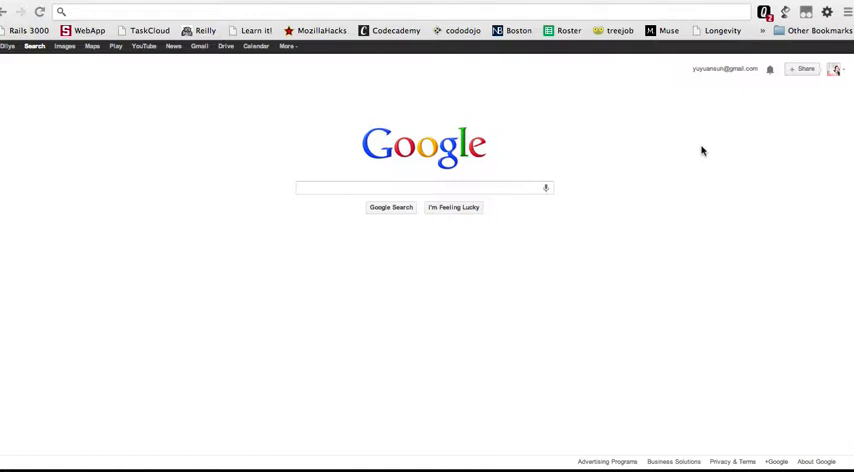
mouse_move(736, 174)
text(mamp)
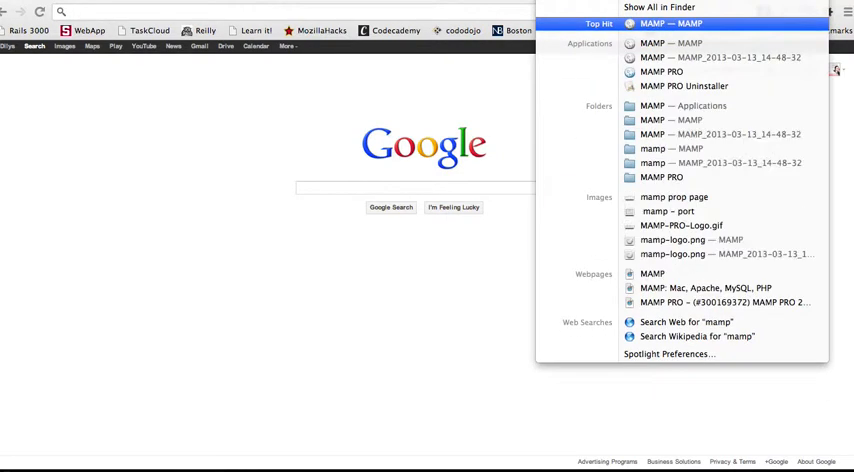
Launch MAMP from the Spotlight results, showing Apache and MySQL stopped.
click(670, 24)
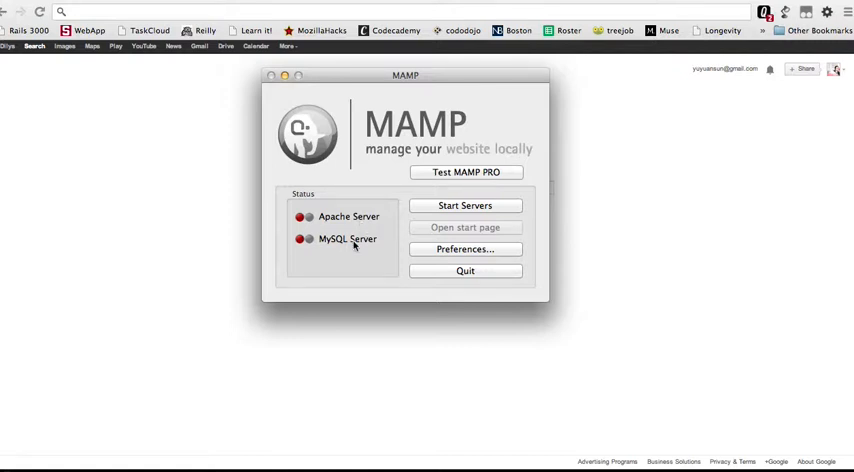
mouse_move(398, 136)
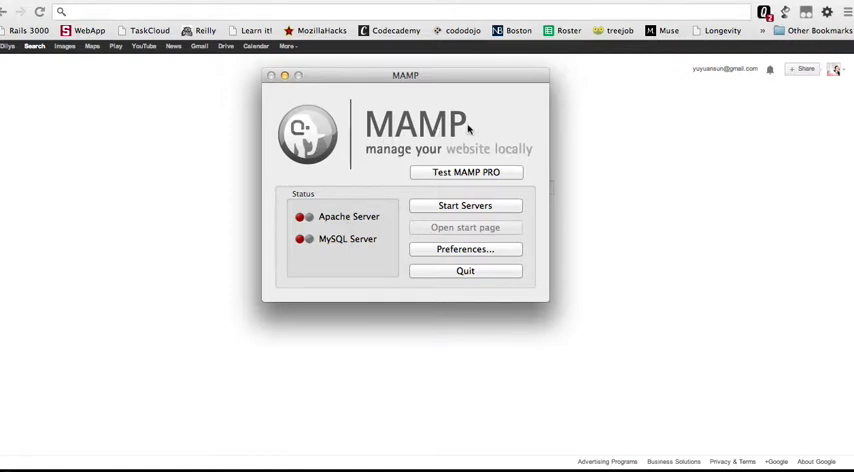
mouse_move(432, 204)
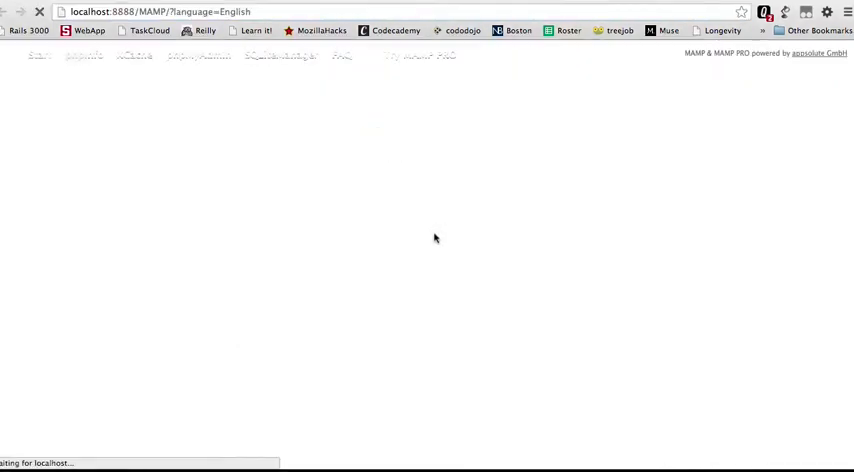
click(136, 12)
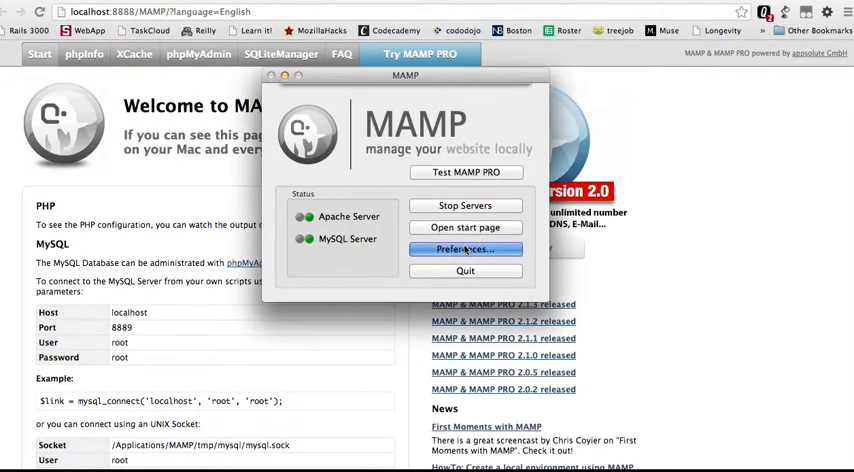
click(466, 250)
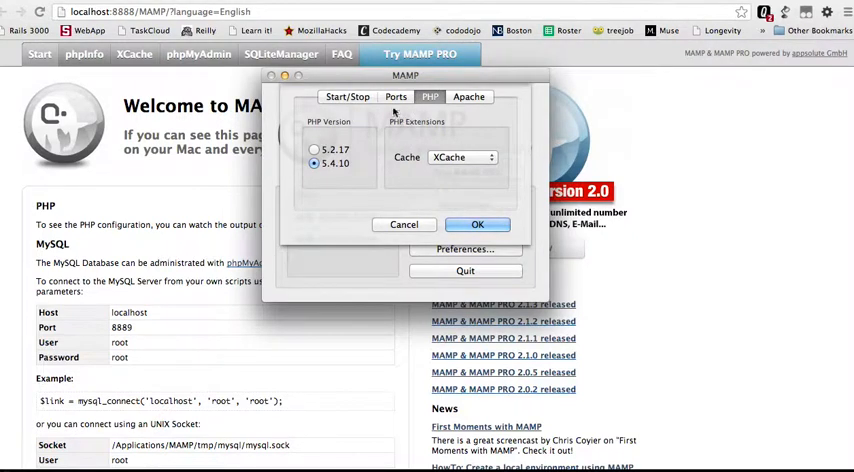
click(468, 96)
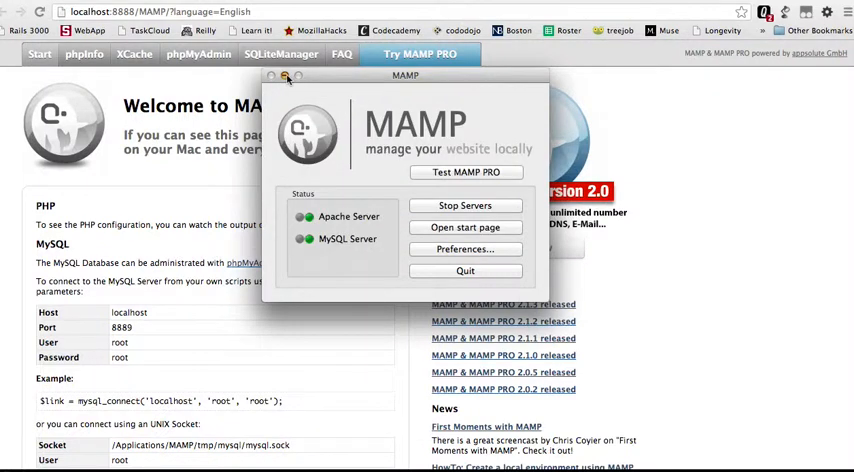
click(272, 76)
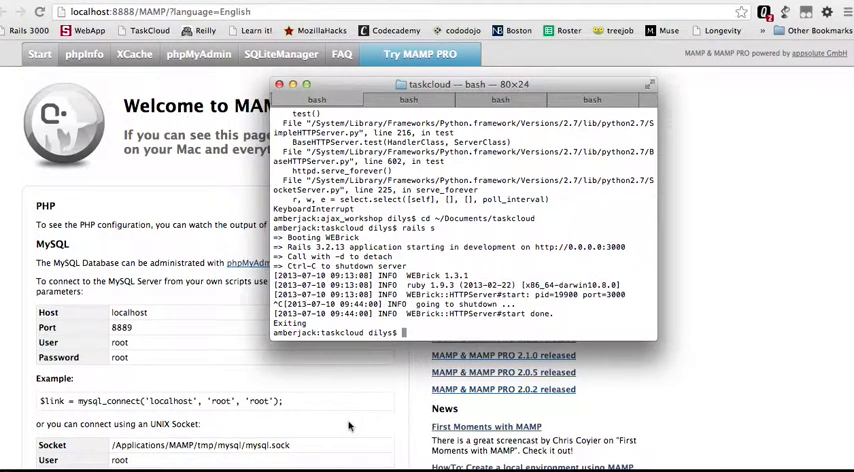
Run 'rails s' in taskcloud and select the server address 0.0.0.0:3000.
text(rail)
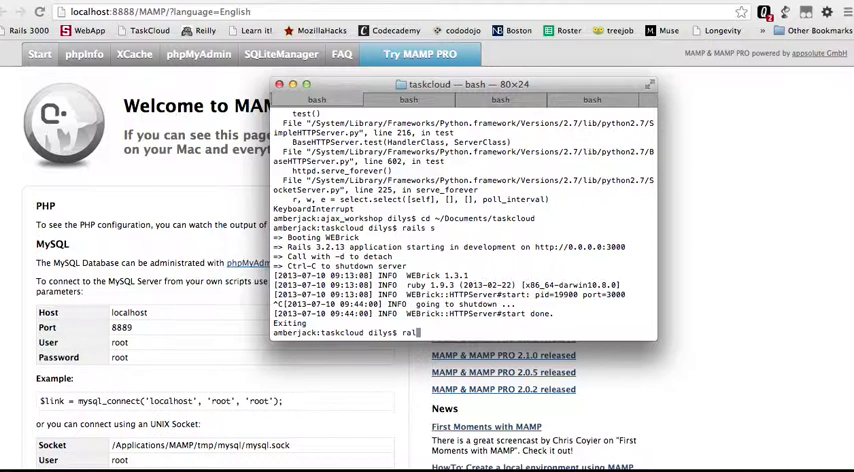
text(s s)
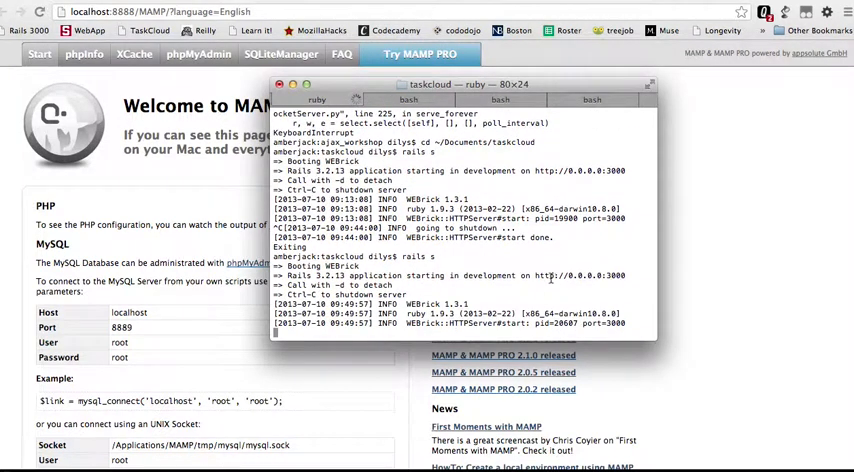
double_click(580, 276)
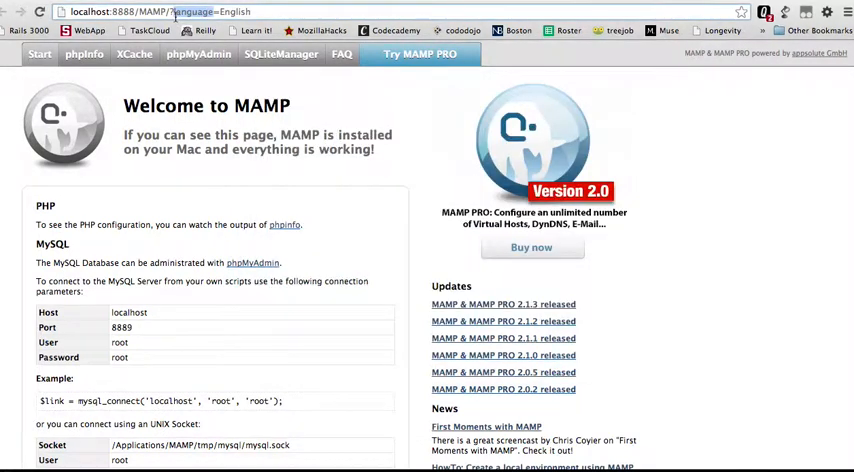
Load 0.0.0.0:3000 to reach the TaskCloud sign-in page, then switch to a second bash tab.
text(0.0.0.0:3000)
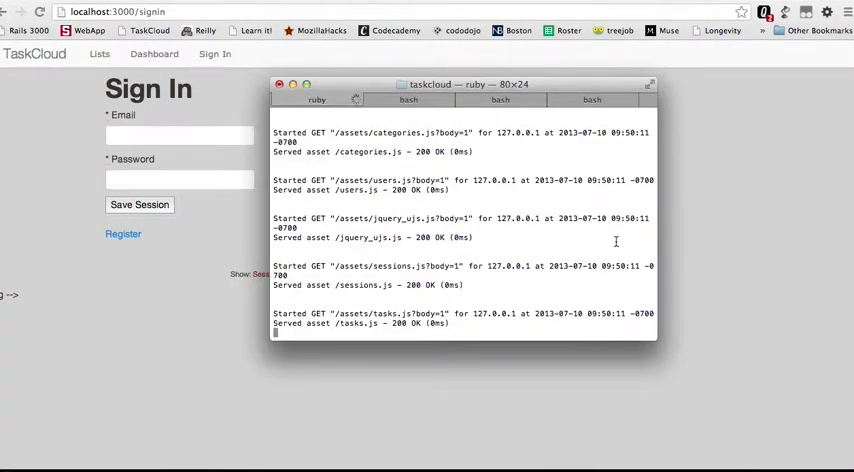
click(408, 100)
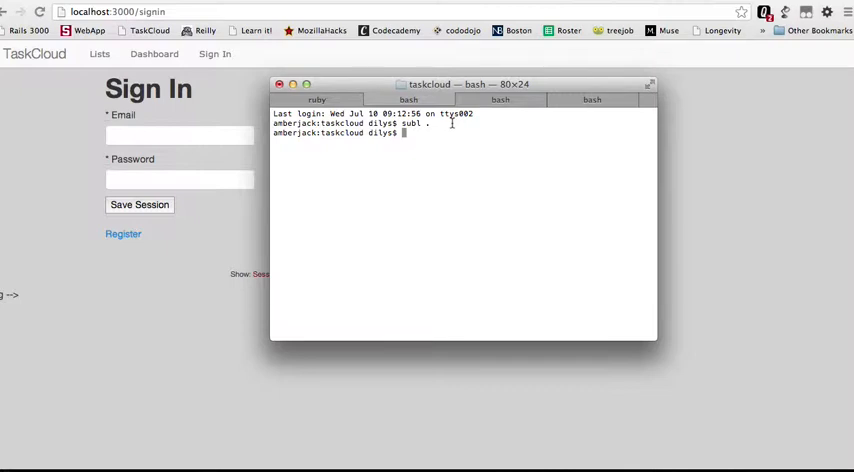
Run 'python -m simpleHTTPServer' from ~/Documents/ajax_workshop and hit the 'No module named' error.
text(p)
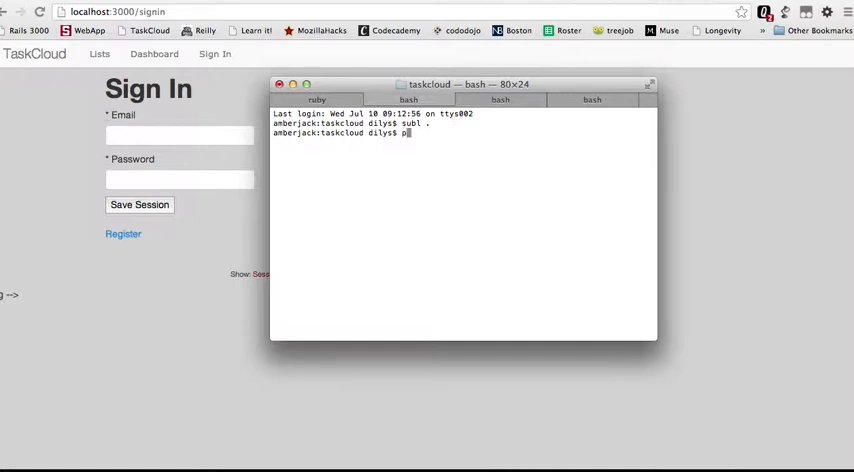
text(ython -m simpleHTTPServer)
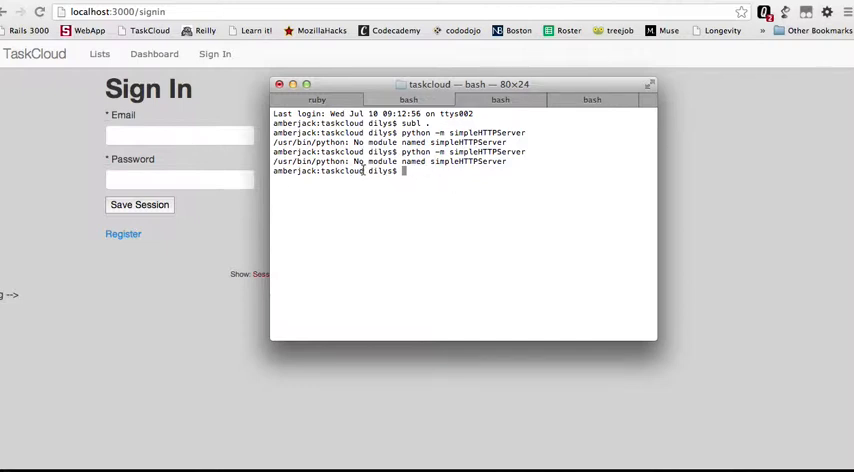
text(cd ~/D)
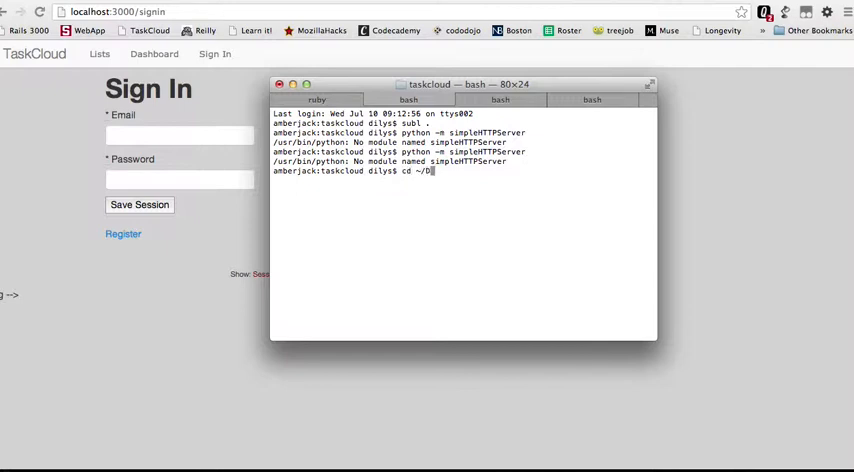
text(ocuments/ajax_workshop/)
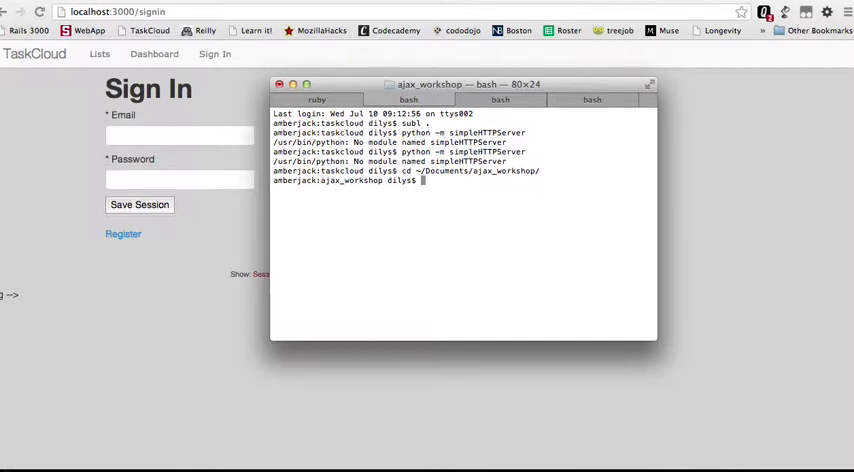
text(cd ~/Documents/ajax_workshop/)
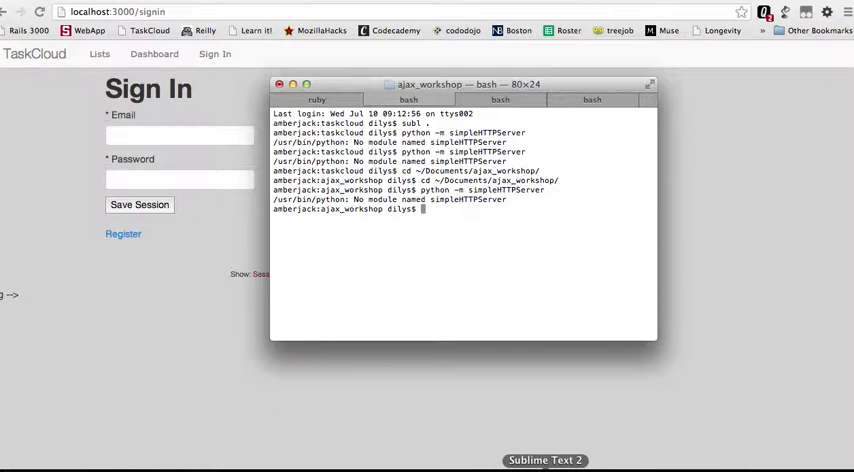
text(python -m simpleHTTPServer)
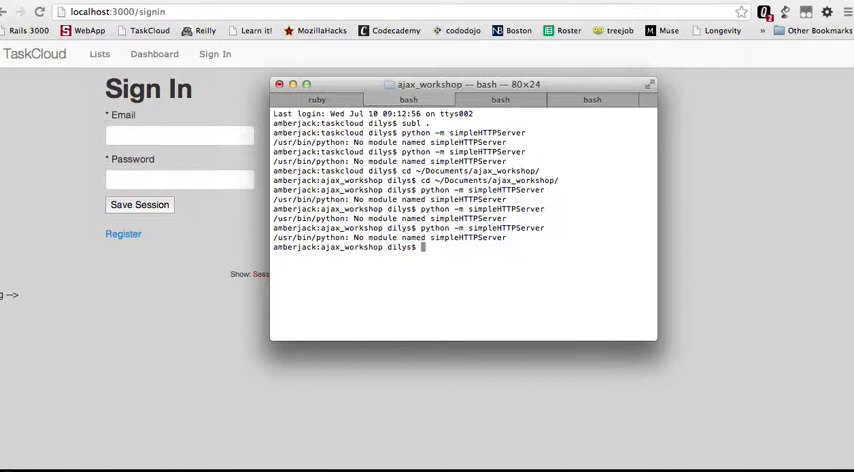
Retry from ~/Documents and the home folder, still getting the module error.
text(cd ~/)
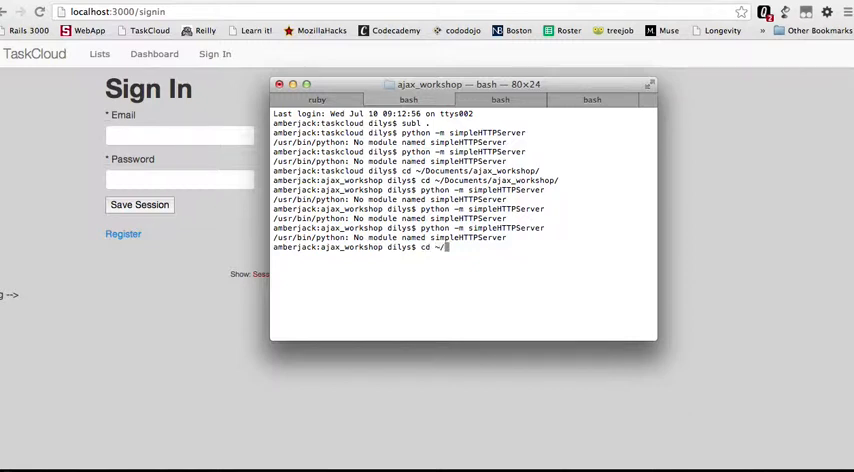
text(Documents/)
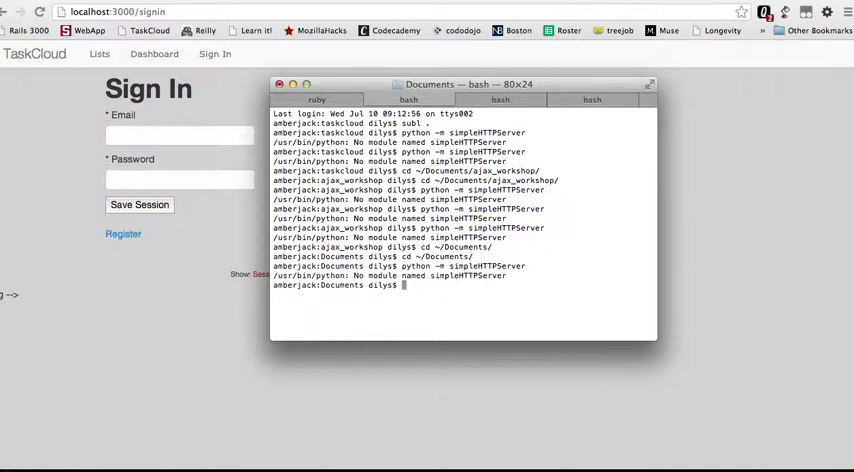
text(cd ~)
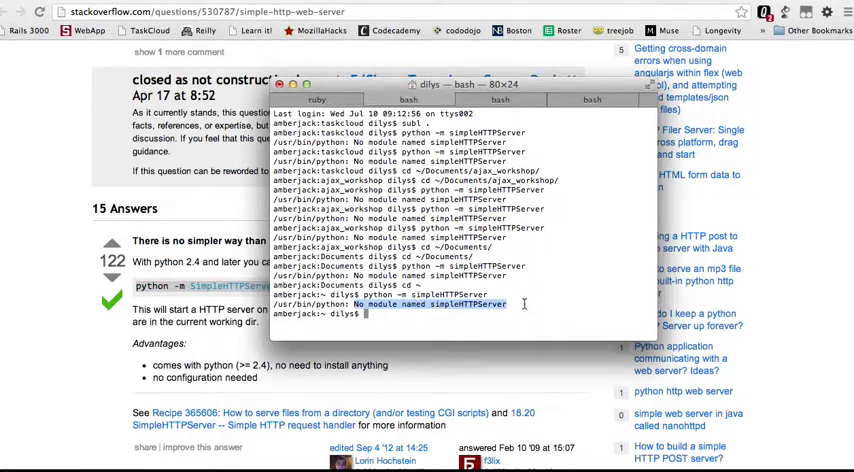
Run 'python -m SimpleHTTPServer 8000' successfully, serving the home folder on localhost:8000.
text(python -m SimpleHTTPServer 80)
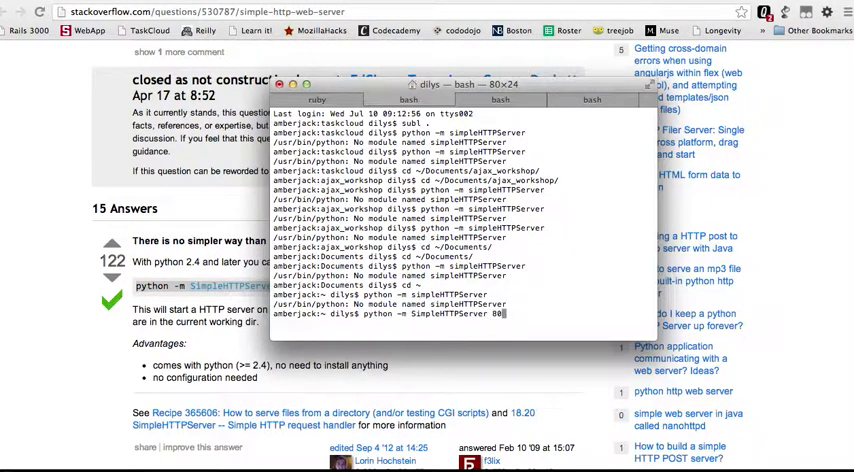
key(Return)
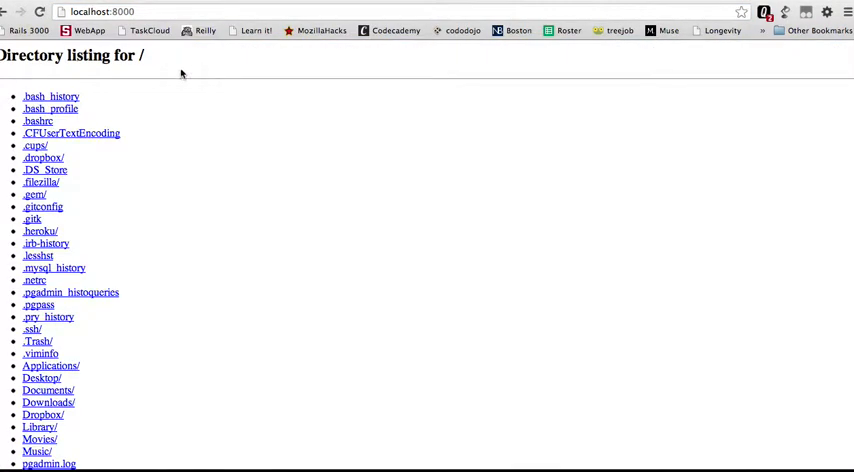
Review the Python server's GET request log, then search Google for 'mamp'.
scroll(down, 3)
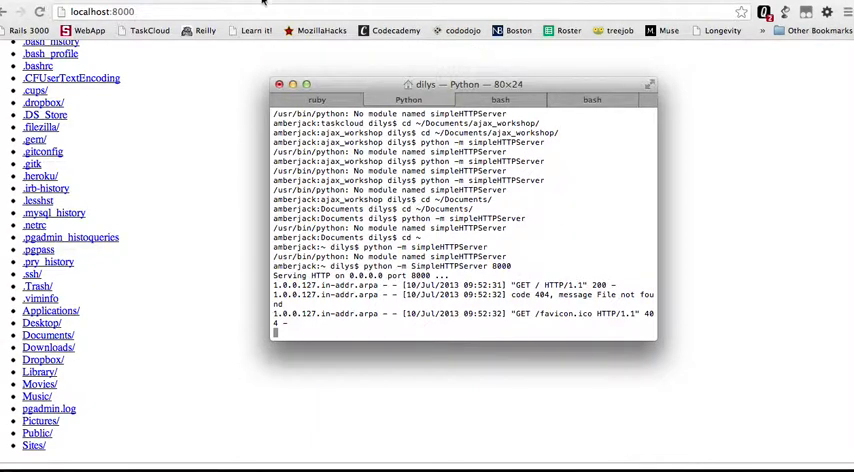
text(mamp)
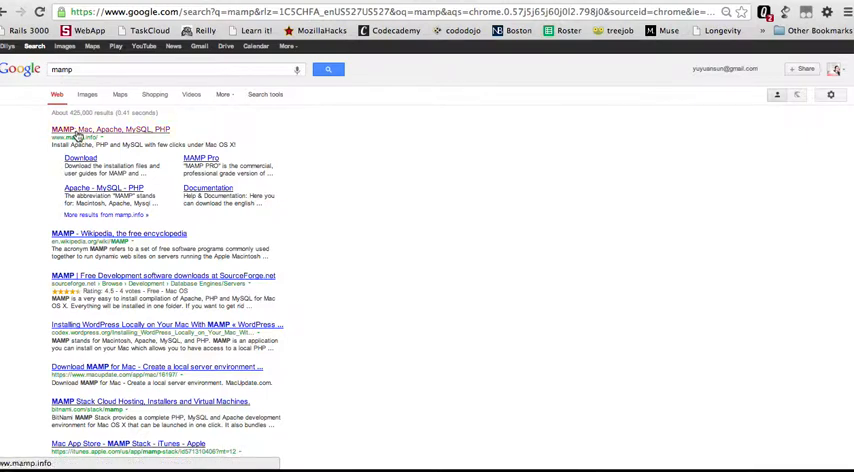
Go to the official MAMP website at mamp.info from the Google results.
click(108, 128)
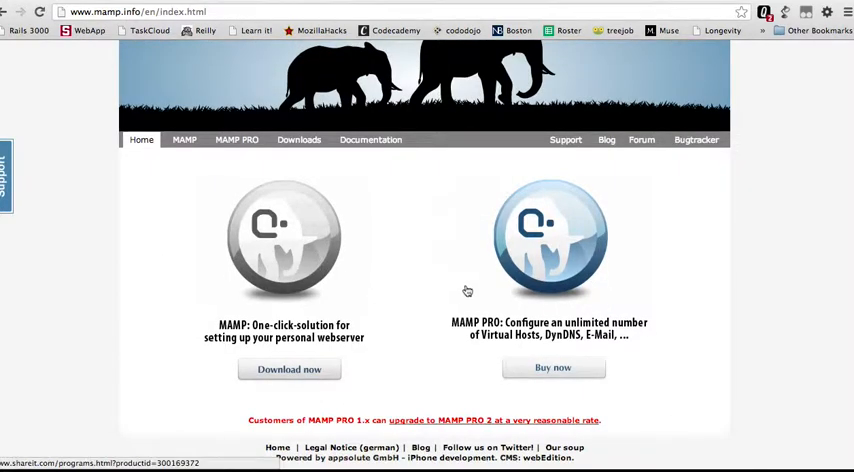
mouse_move(462, 304)
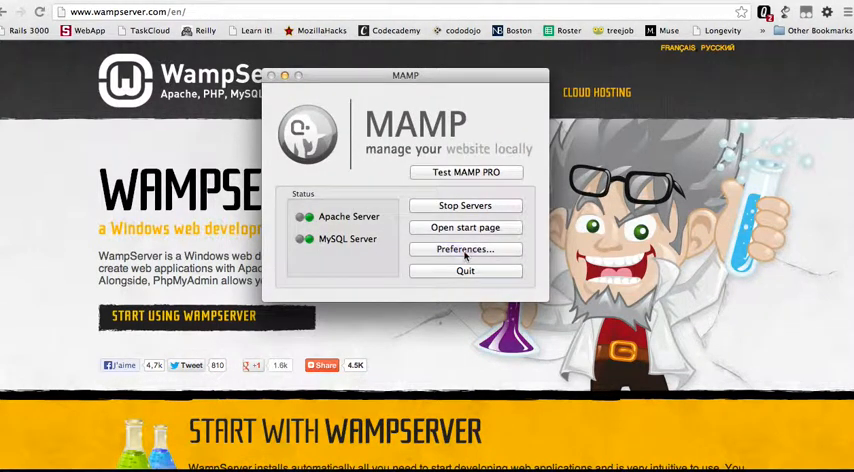
Check the Apache document root in MAMP Preferences and close the dialog.
click(466, 250)
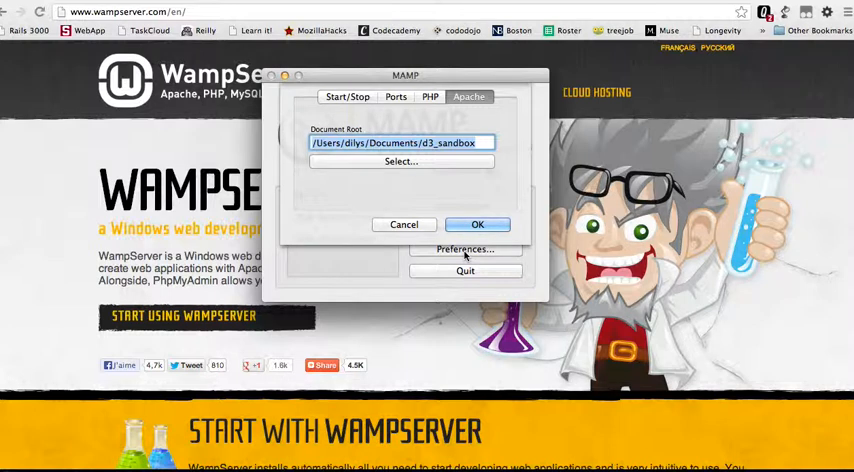
click(400, 160)
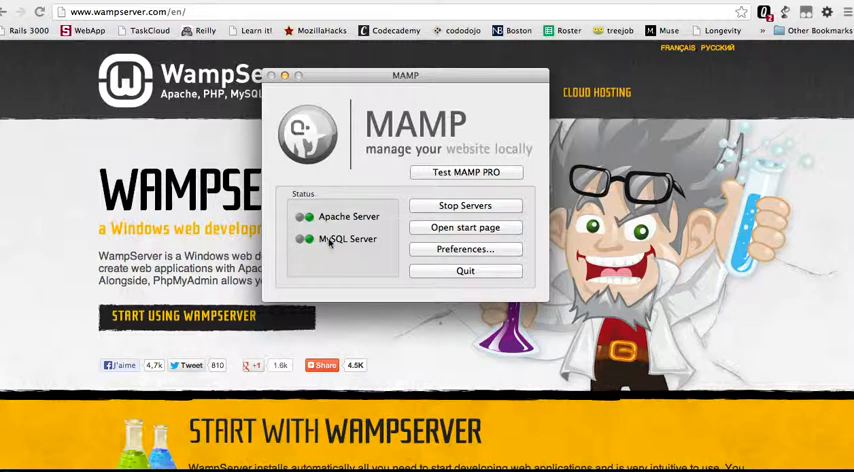
mouse_move(336, 270)
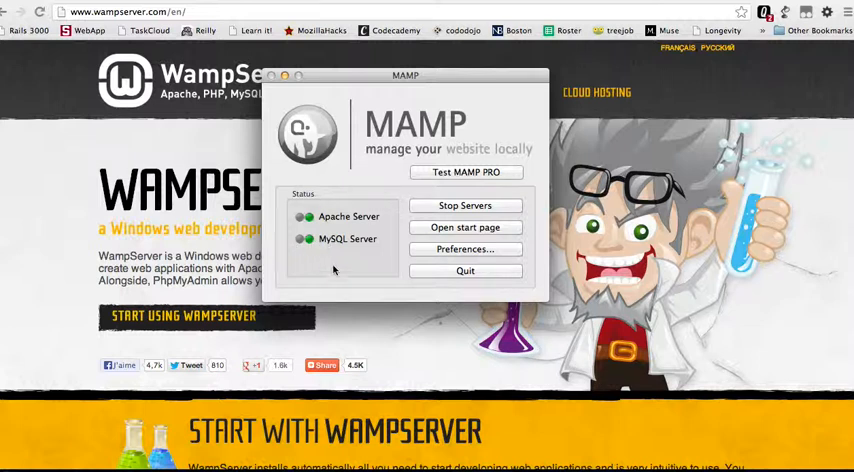
mouse_move(322, 272)
text(localhost:8888)
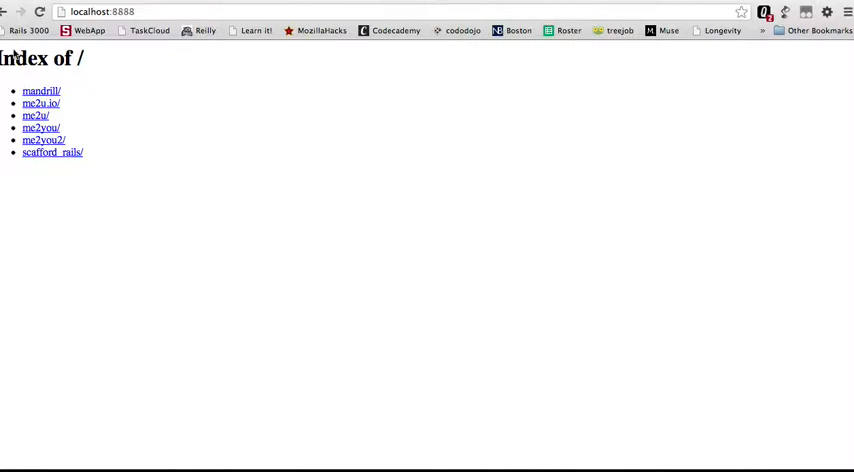
Load the mandrill project at localhost:8888/mandrill with its name, email and website form.
click(40, 90)
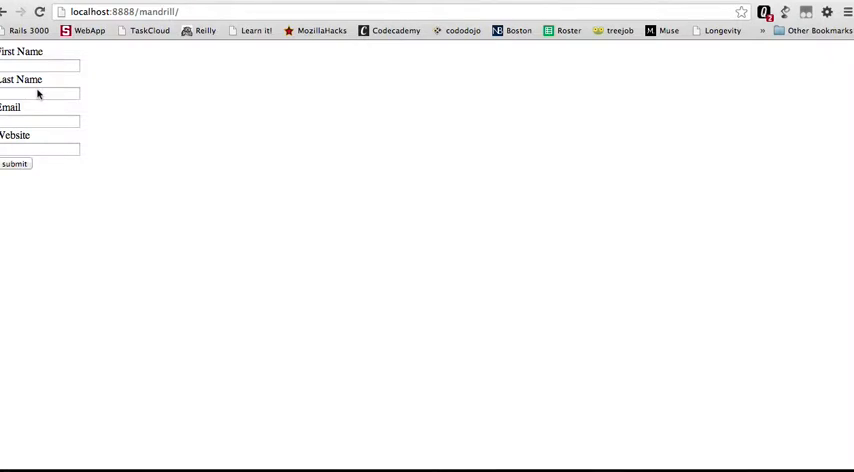
mouse_move(678, 208)
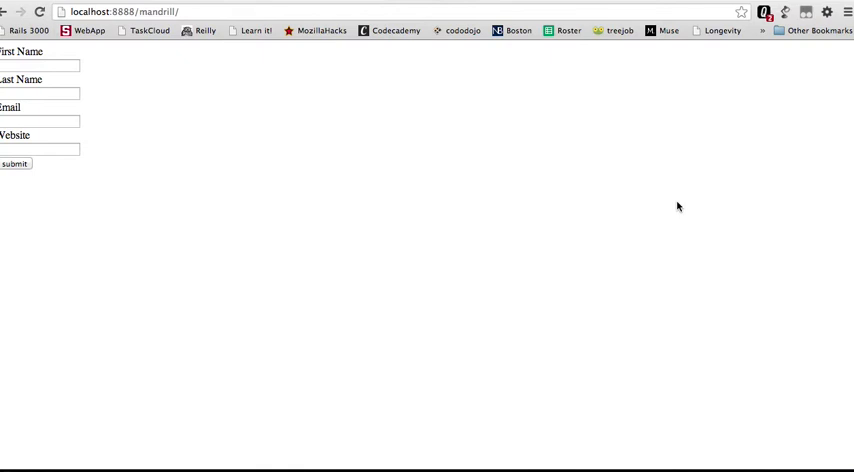